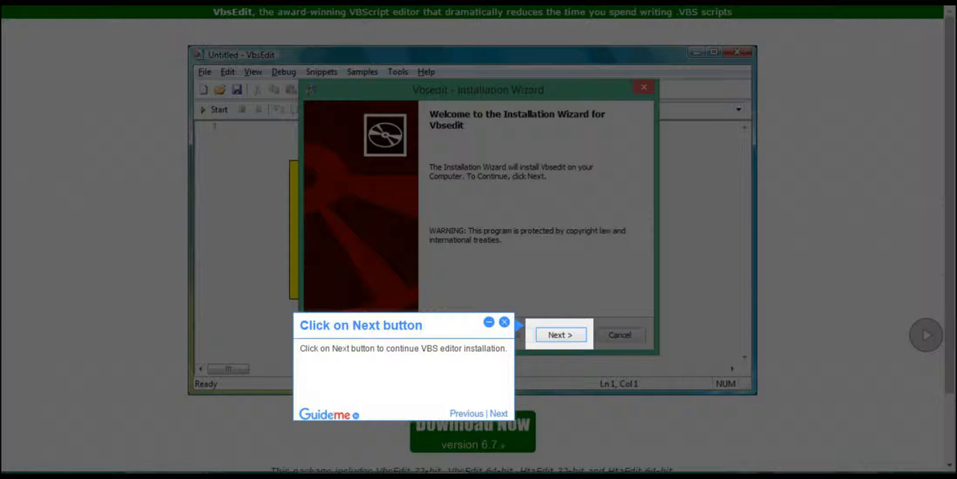
# Advance the tour to the 'Click on Next button' step over the Installation Wizard welcome page
pyautogui.click(559, 335)
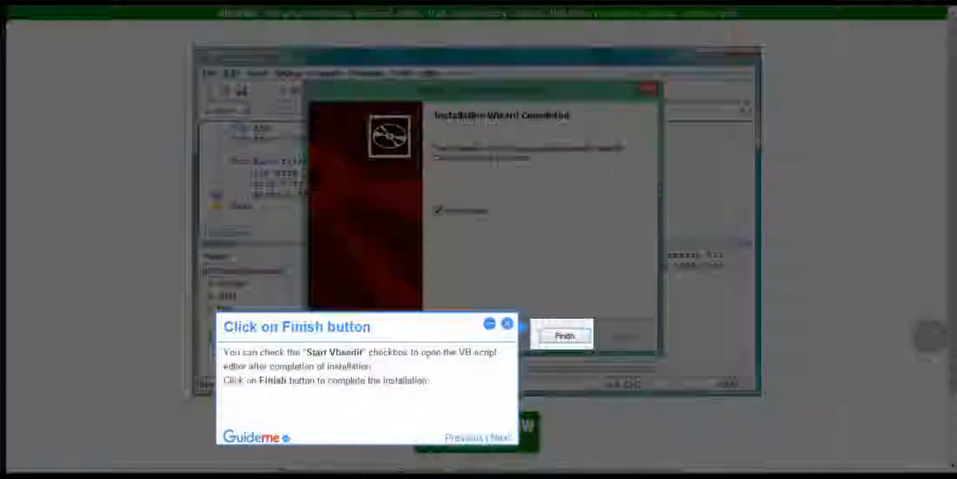
# Advance the tour to the 'Click on Finish button' step of the VbsEdit installer
pyautogui.click(565, 335)
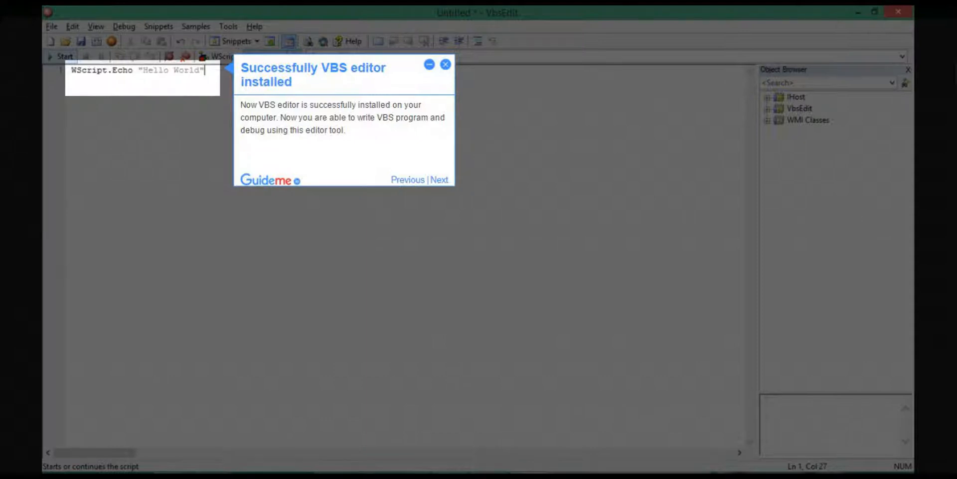
# Advance the tour to the 'Successfully VBS editor installed' confirmation step
pyautogui.click(439, 179)
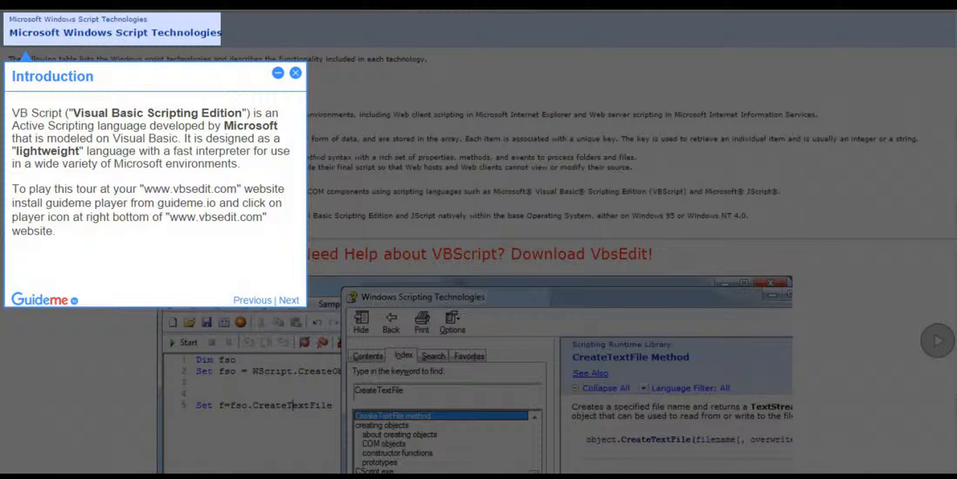
# Move the tour from the Introduction to the 'Installation Progress Bar' step
pyautogui.click(290, 300)
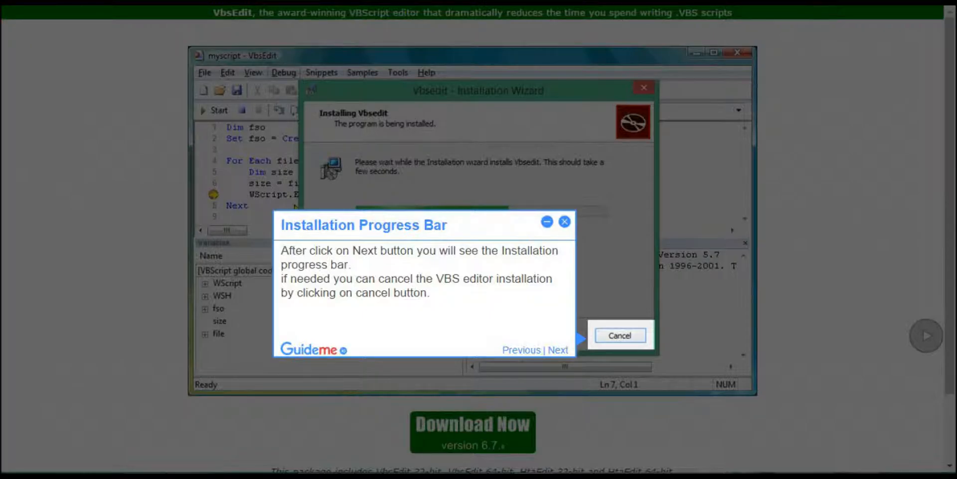